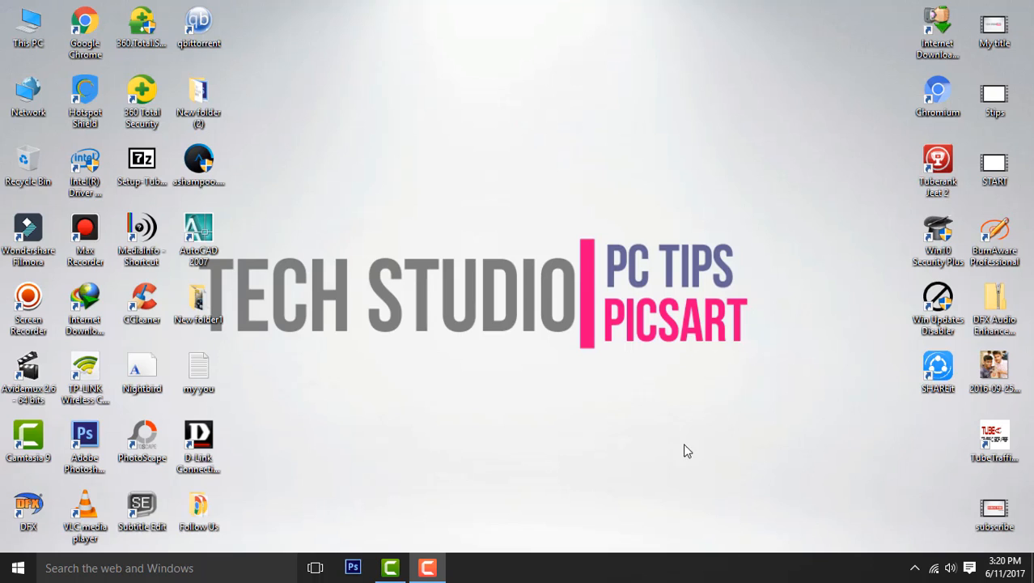
mouse_move(641, 450)
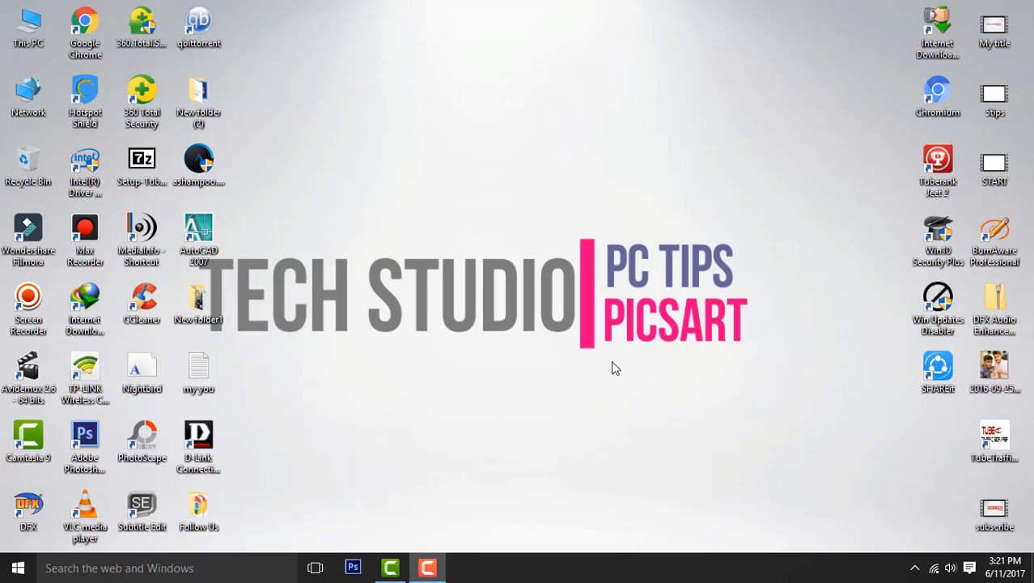
mouse_move(294, 136)
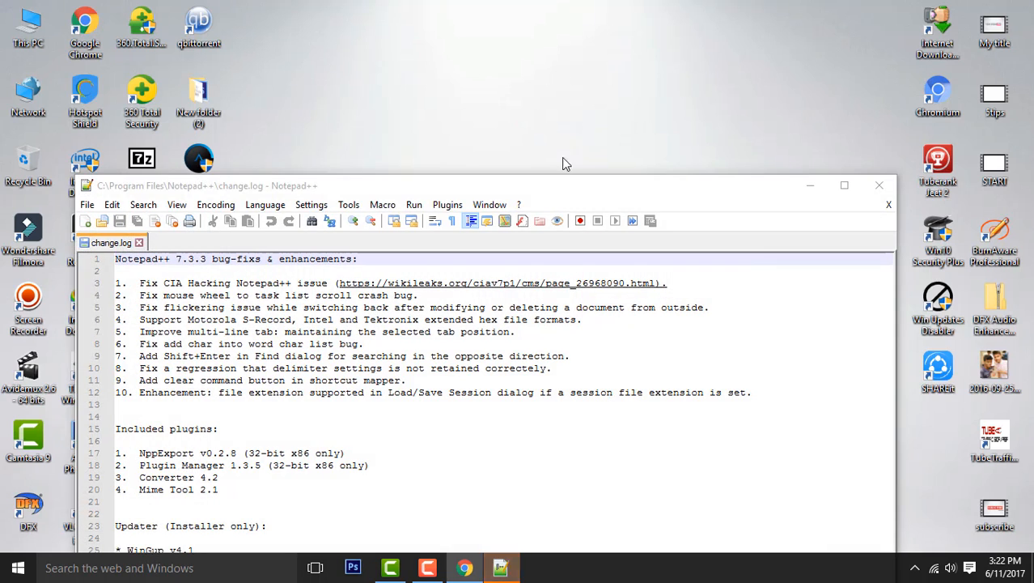
Launch Run from Start search and open C:\Windows\System32\drivers\etc in File Explorer
left_click(17, 567)
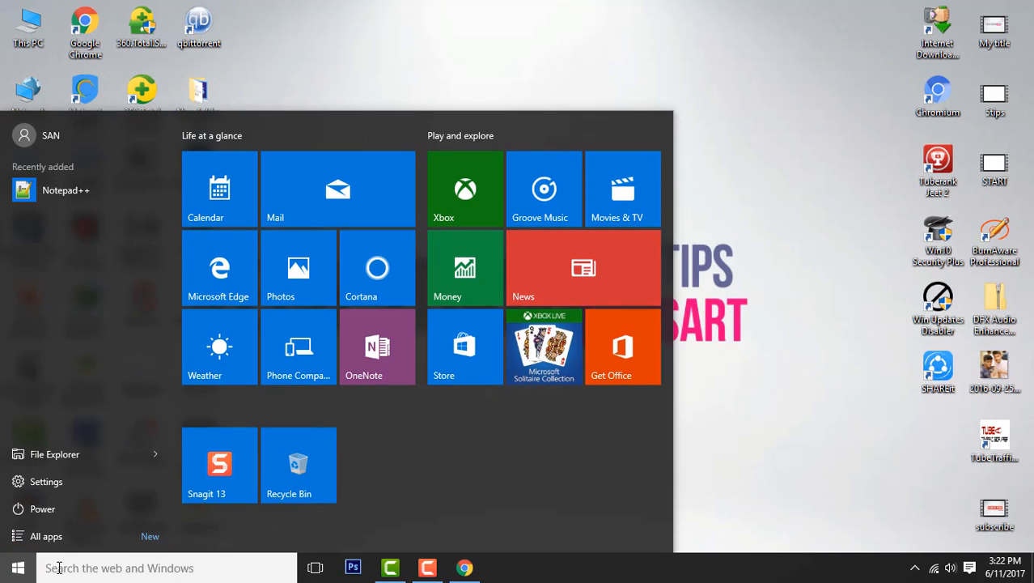
type("ru")
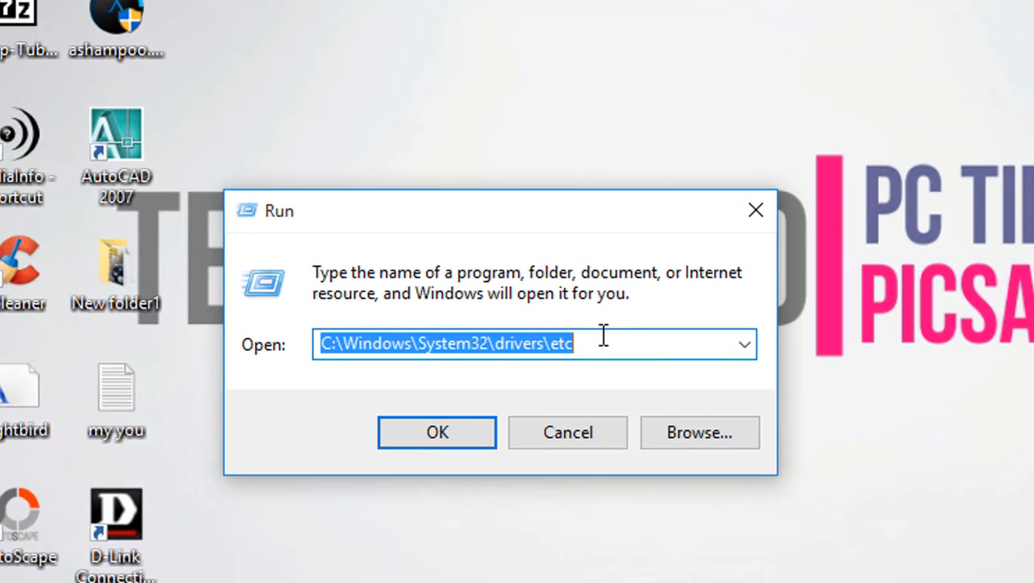
mouse_move(596, 343)
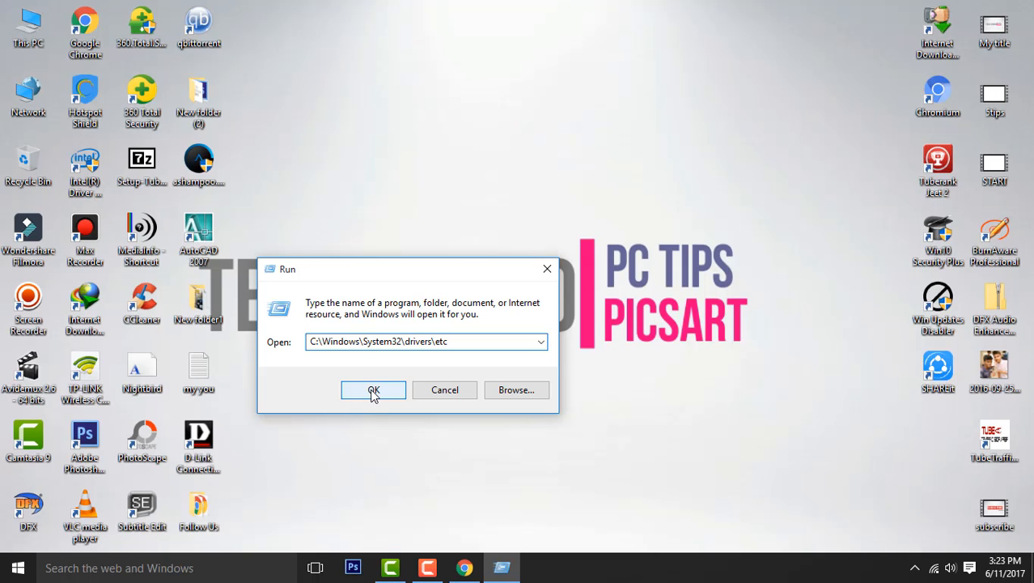
left_click(372, 388)
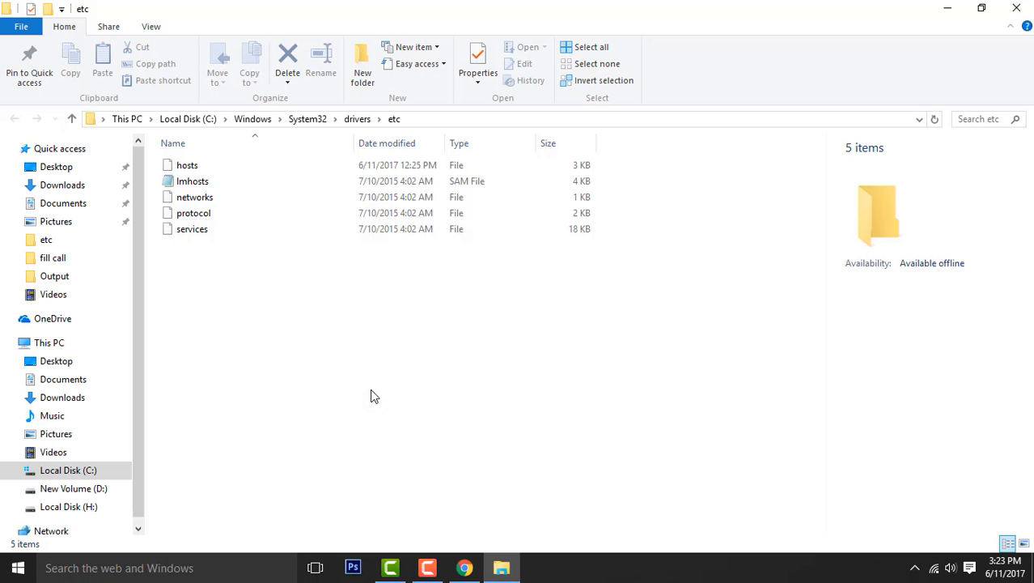
Open the hosts file from the etc folder in Notepad via Open with
right_click(188, 165)
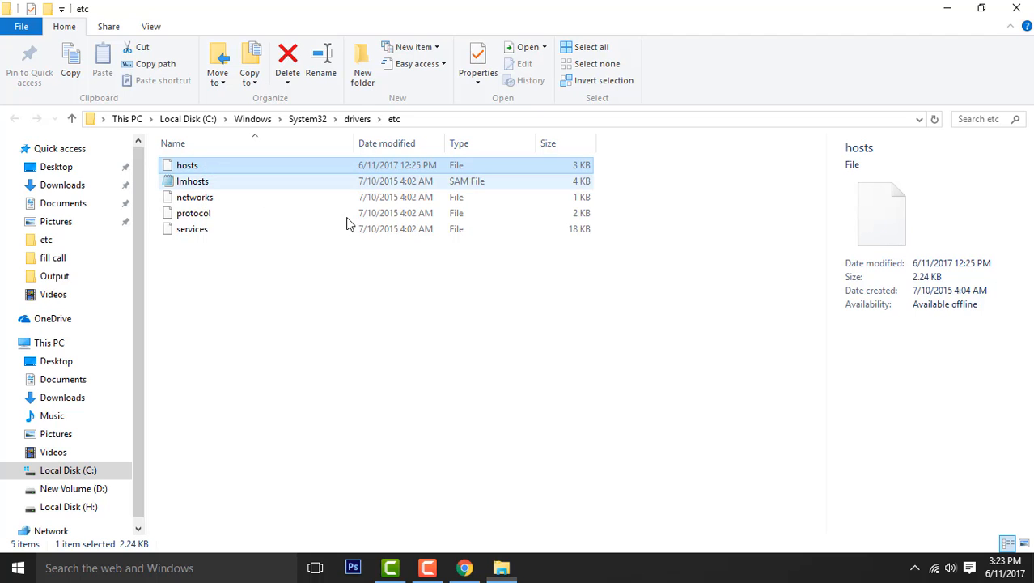
double_click(188, 166)
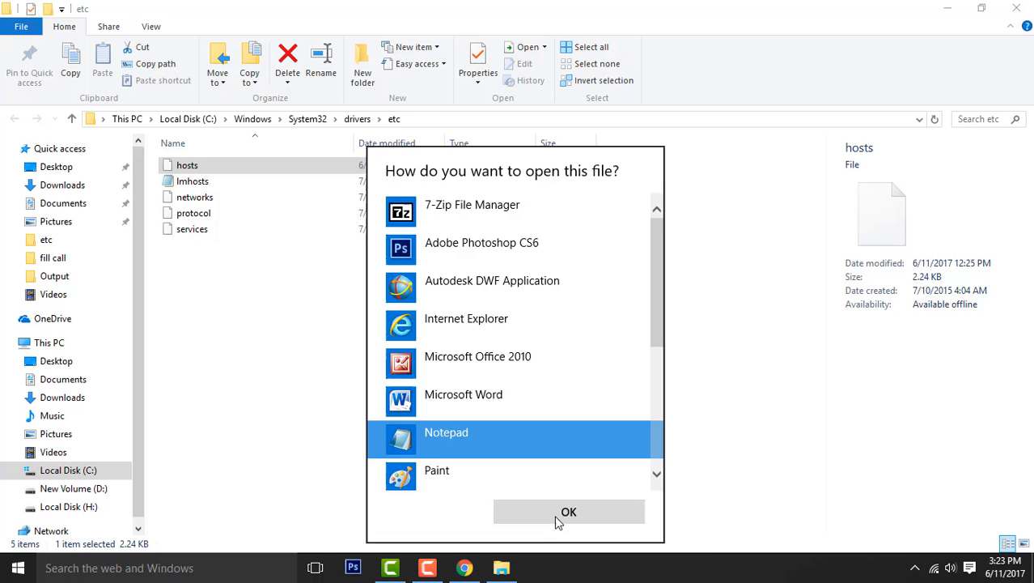
left_click(568, 511)
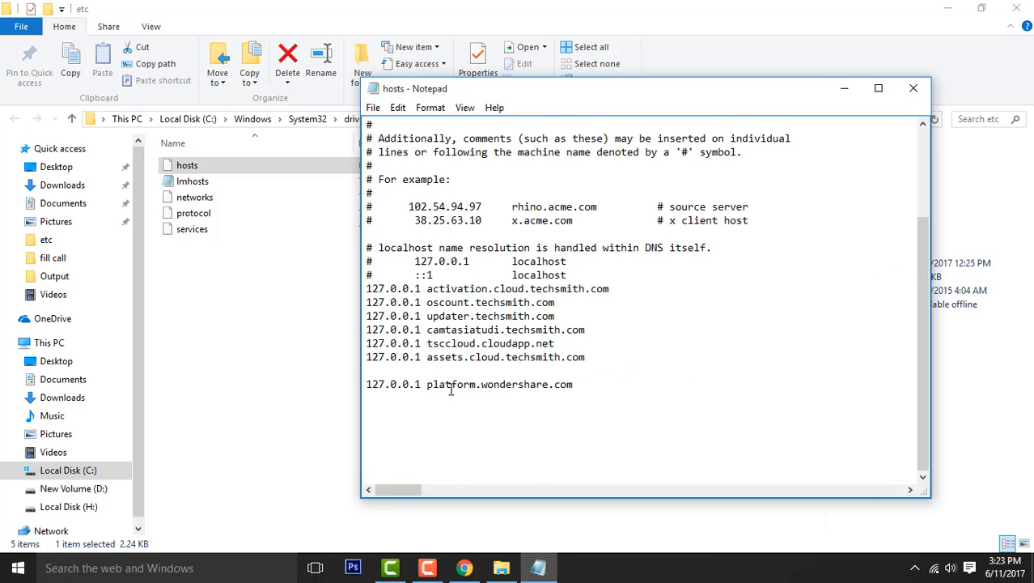
type("1")
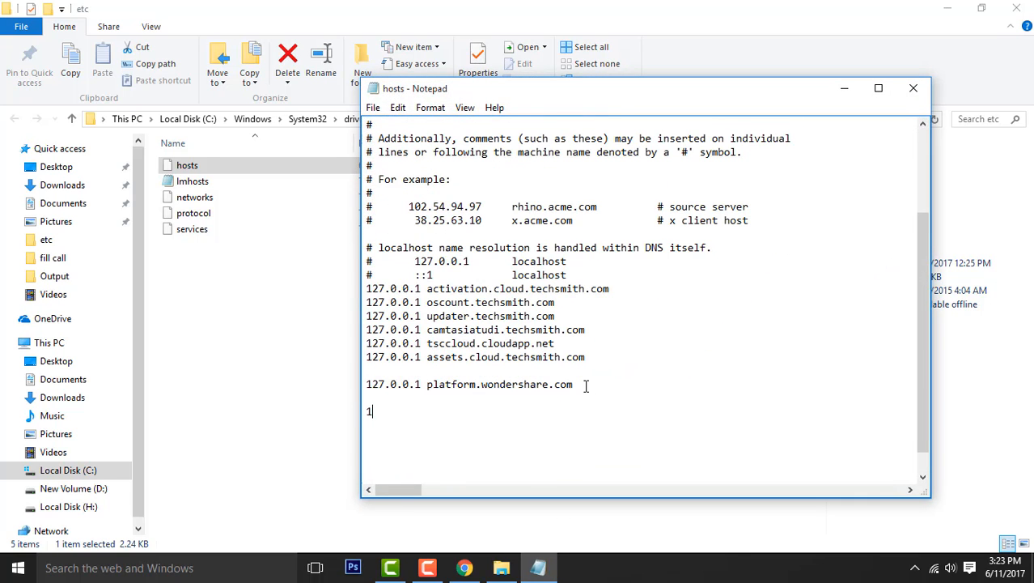
type("27")
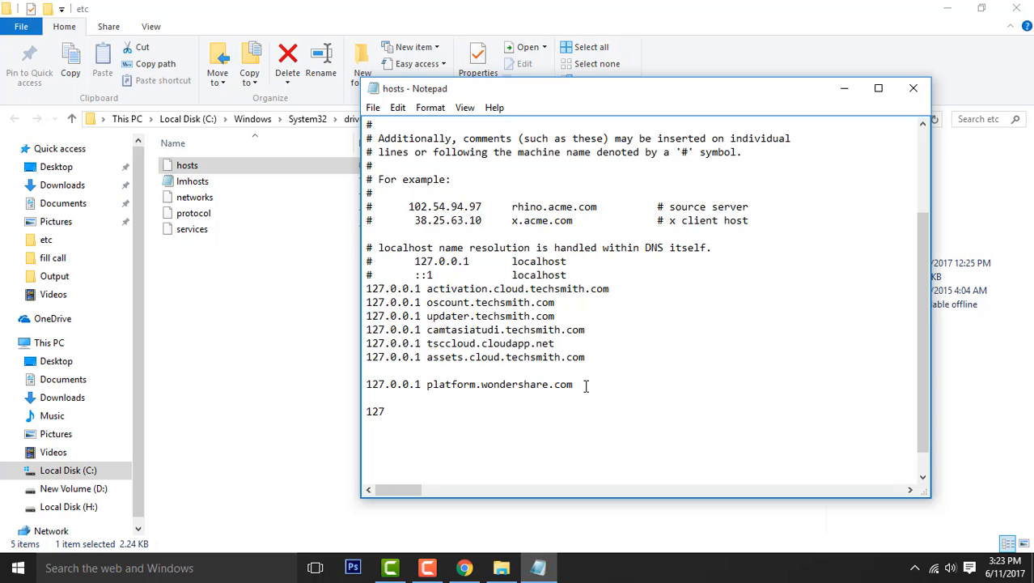
type(".0.0")
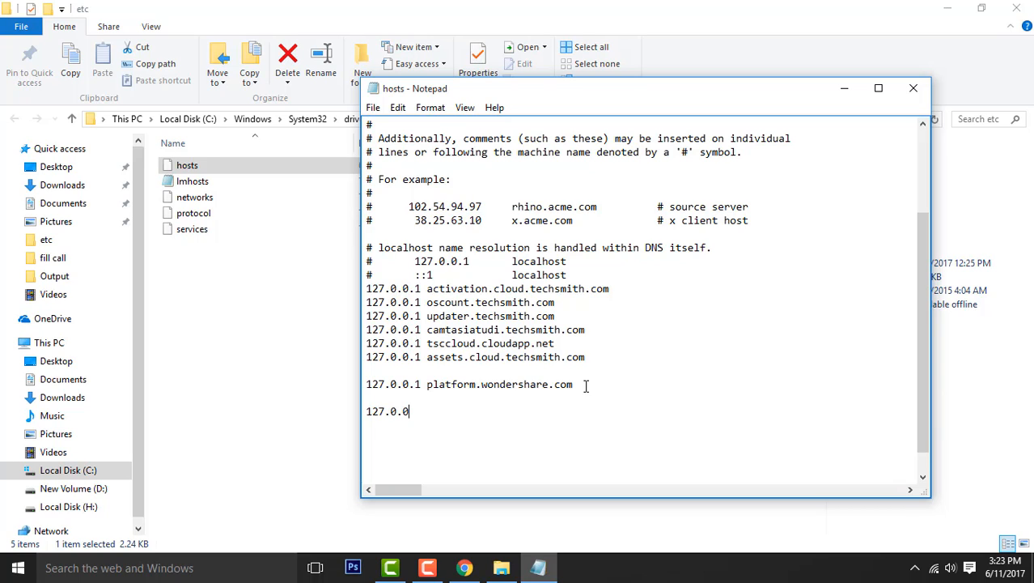
type(".1 www.goo")
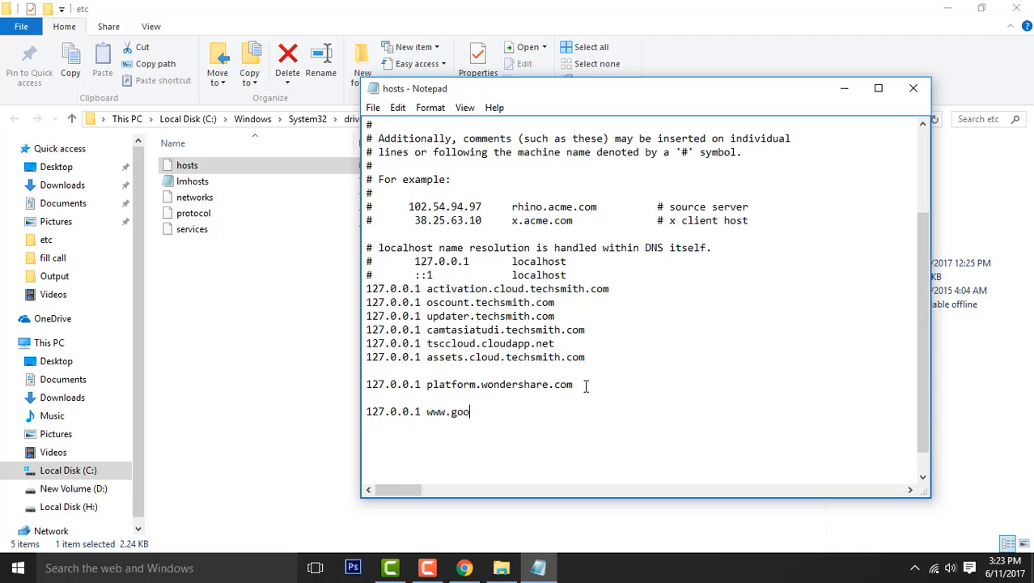
type("gle.com")
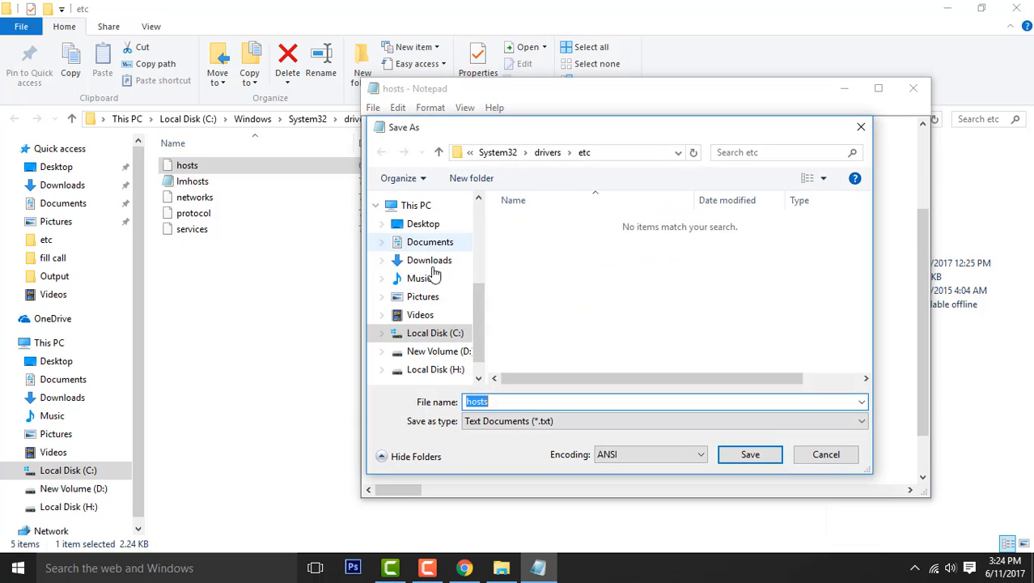
left_click(423, 223)
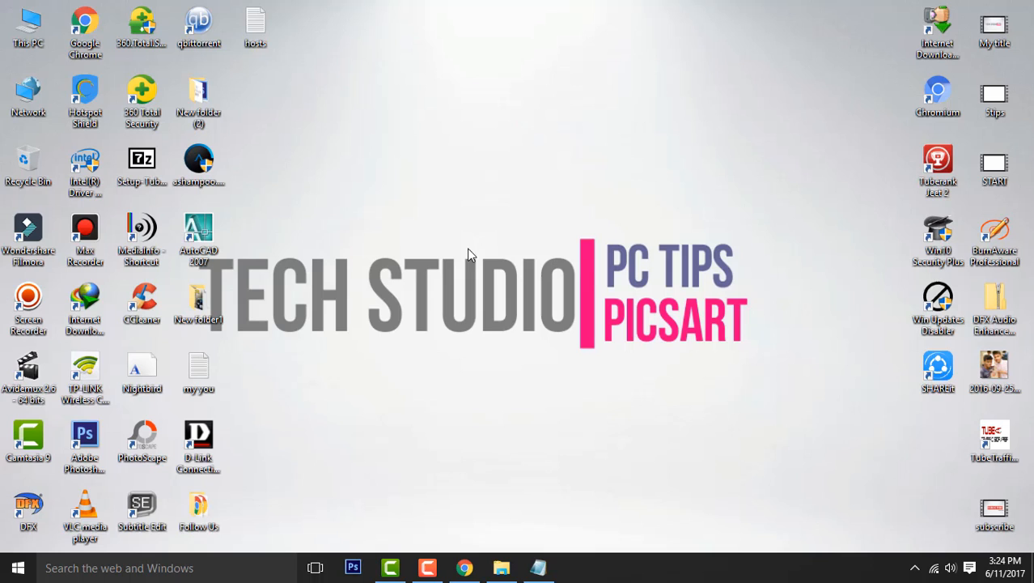
Rename the desktop hosts file with a '.t' extension and bring up its context menu
left_click(255, 24)
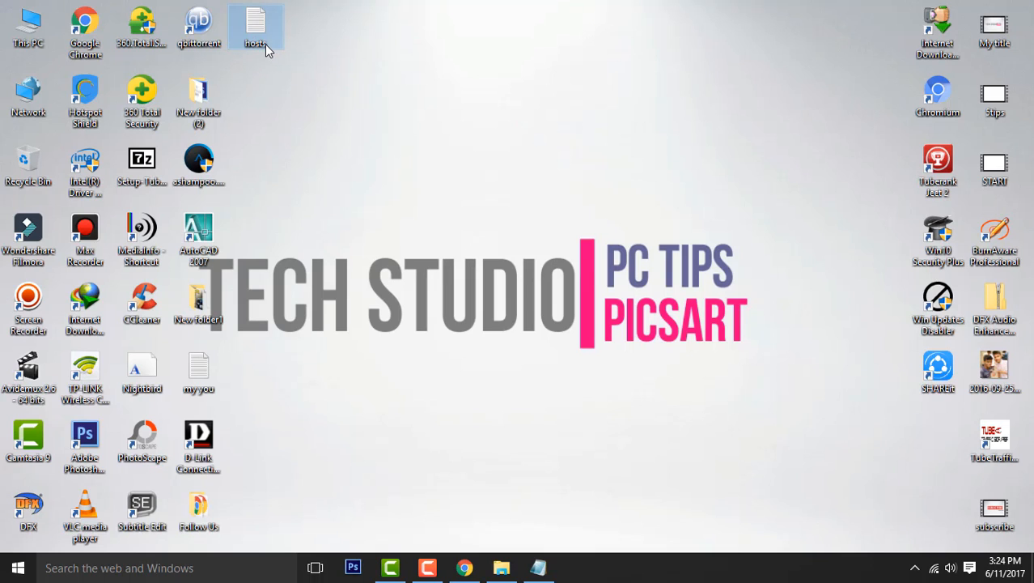
left_click(256, 44)
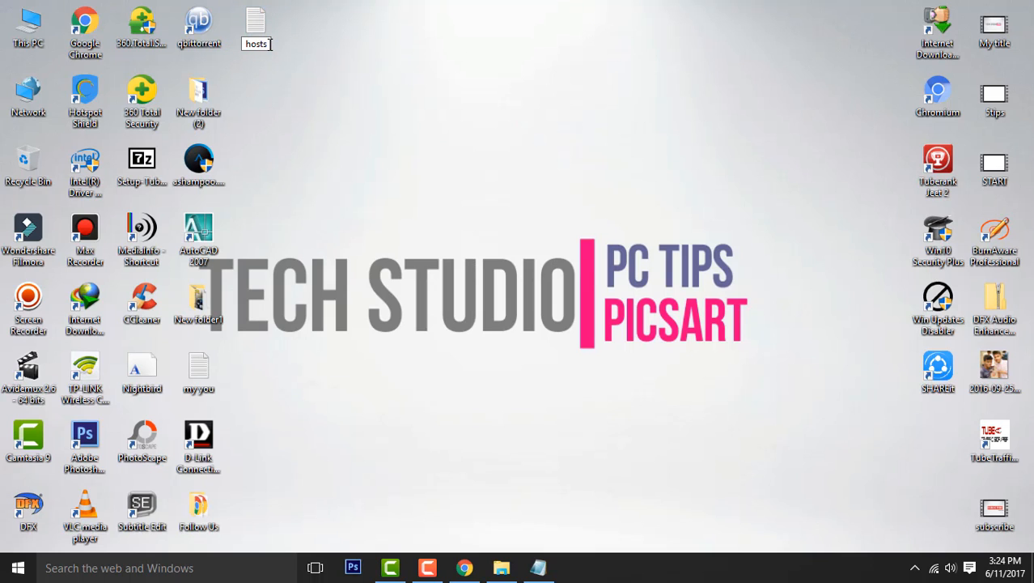
type(".text")
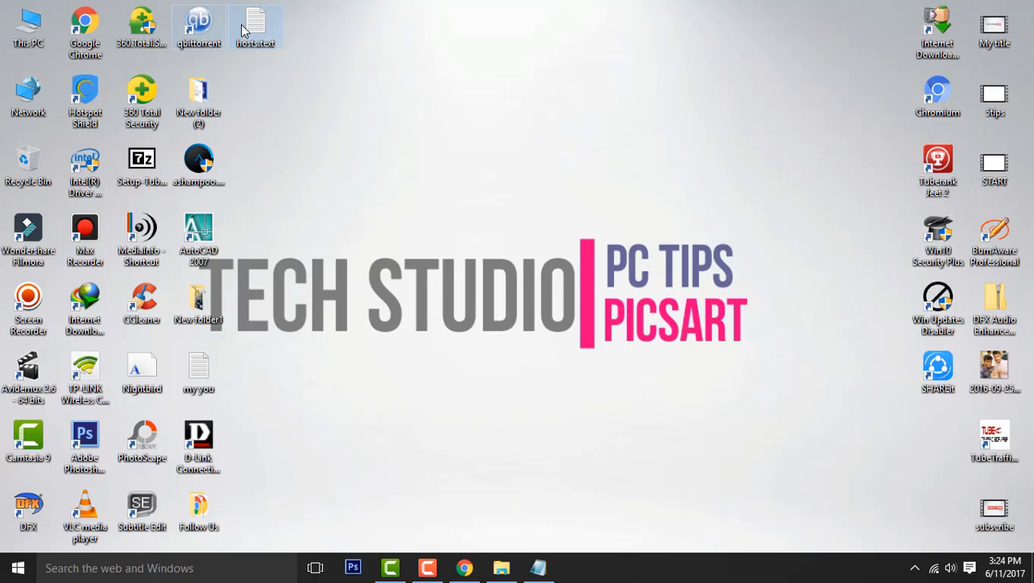
right_click(256, 26)
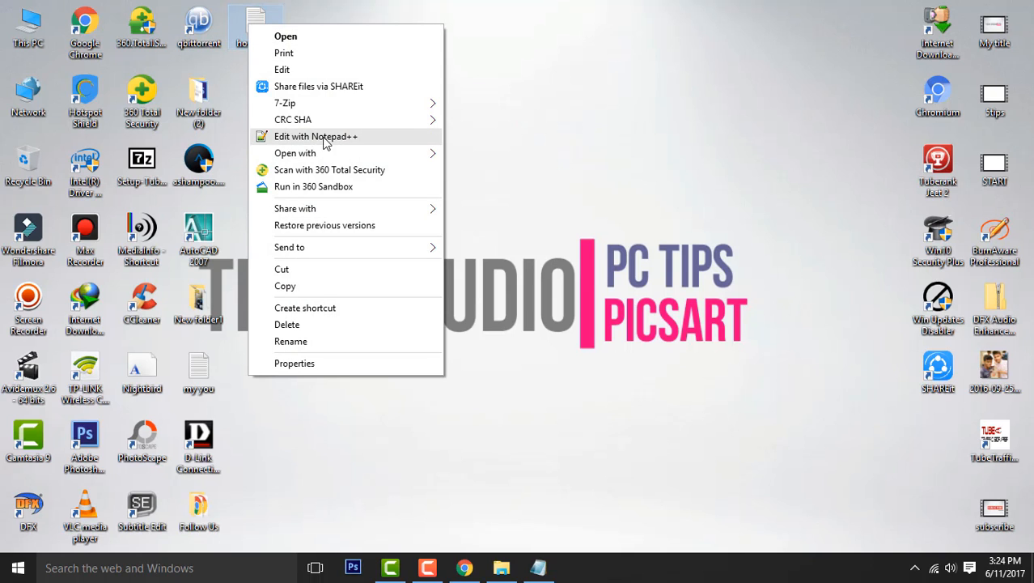
Edit hosts in Notepad++ and save a second copy to the desktop under a different file type
left_click(315, 136)
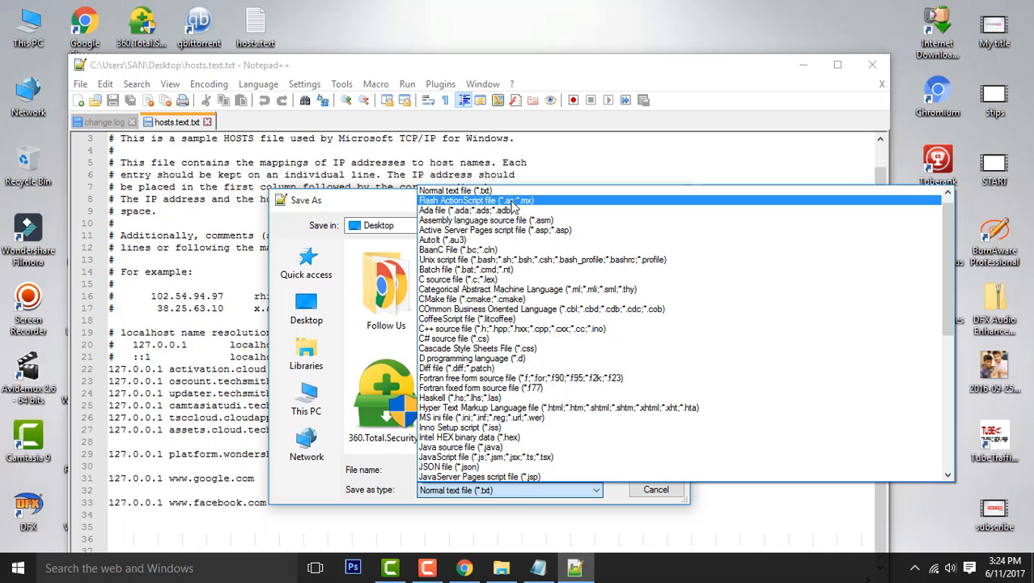
left_click(475, 201)
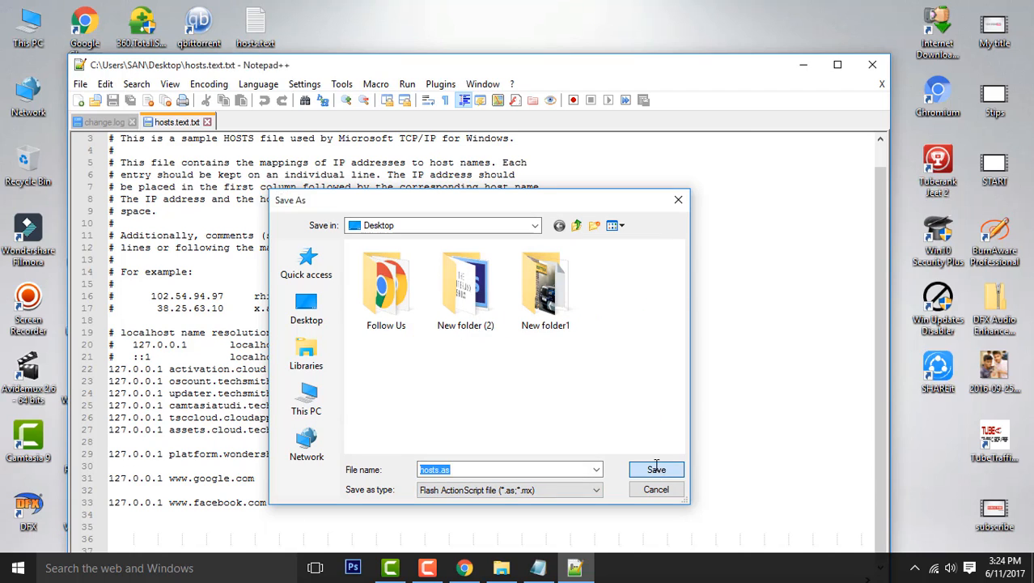
left_click(658, 469)
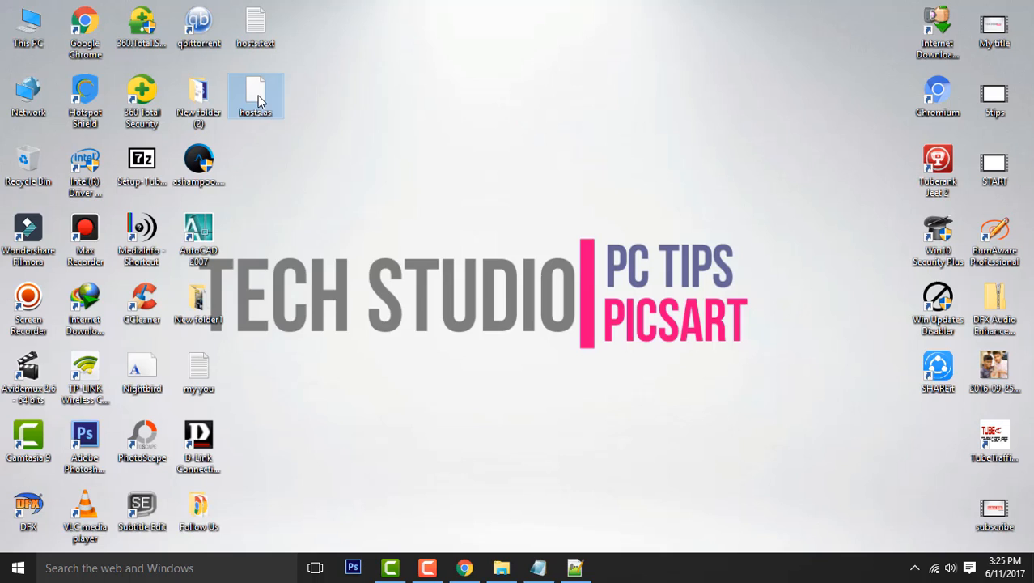
Rename the new copy to 'hosts' with no extension, confirming the warning, and start Chrome
double_click(256, 113)
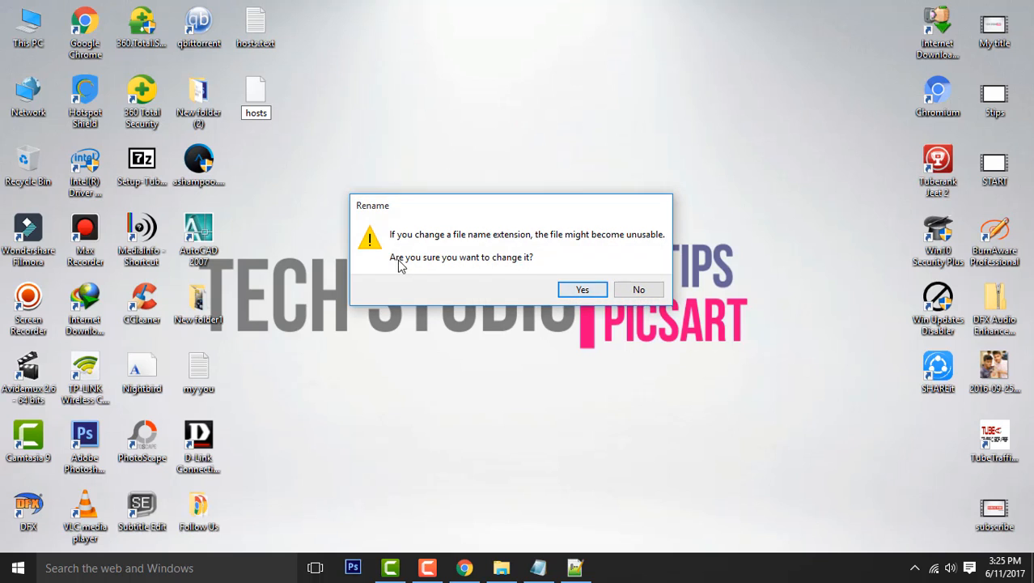
left_click(583, 288)
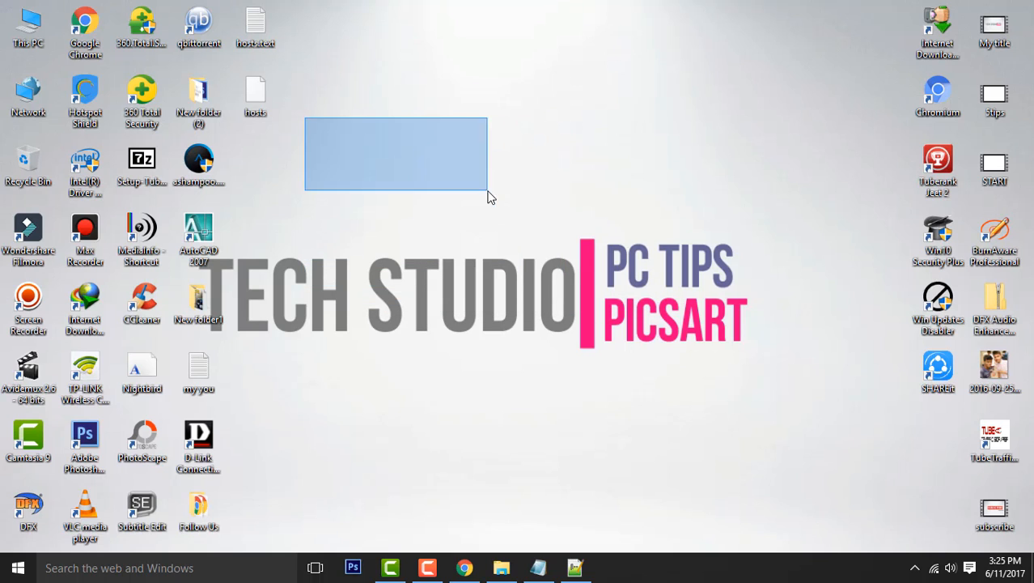
right_click(256, 89)
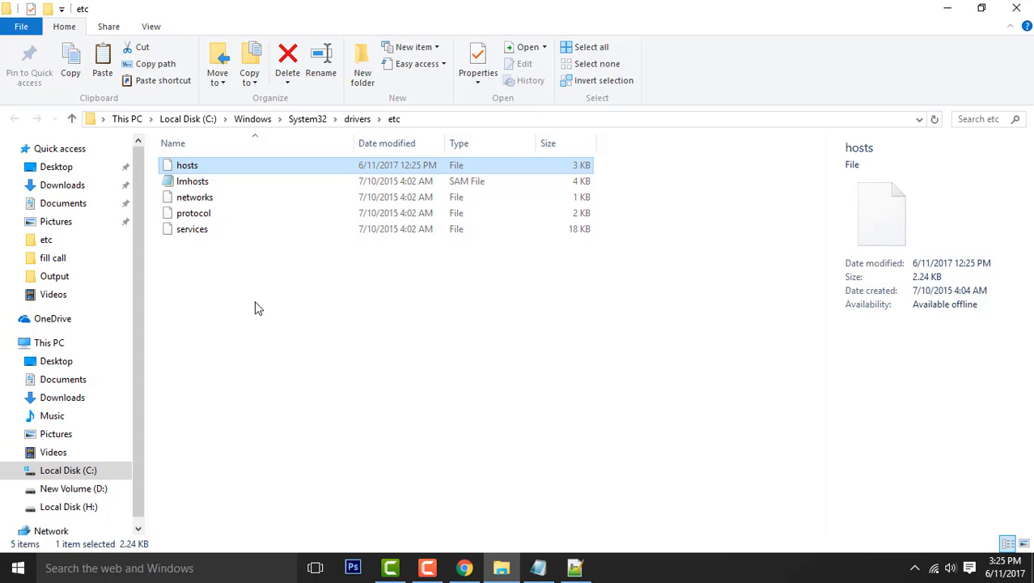
left_click(102, 62)
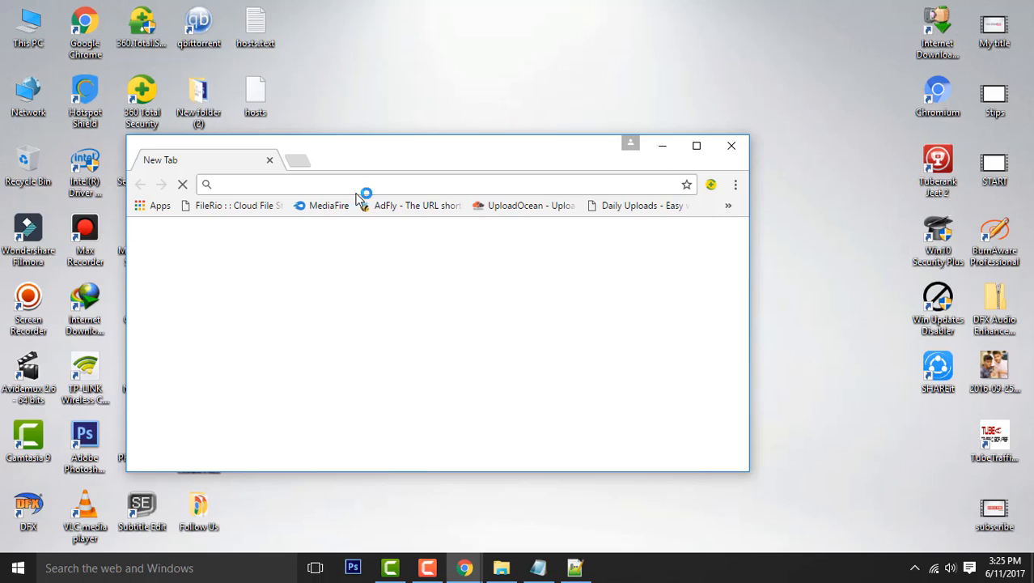
Browse to google in one Chrome tab and facebook.com in another to test the hosts entries
type("google")
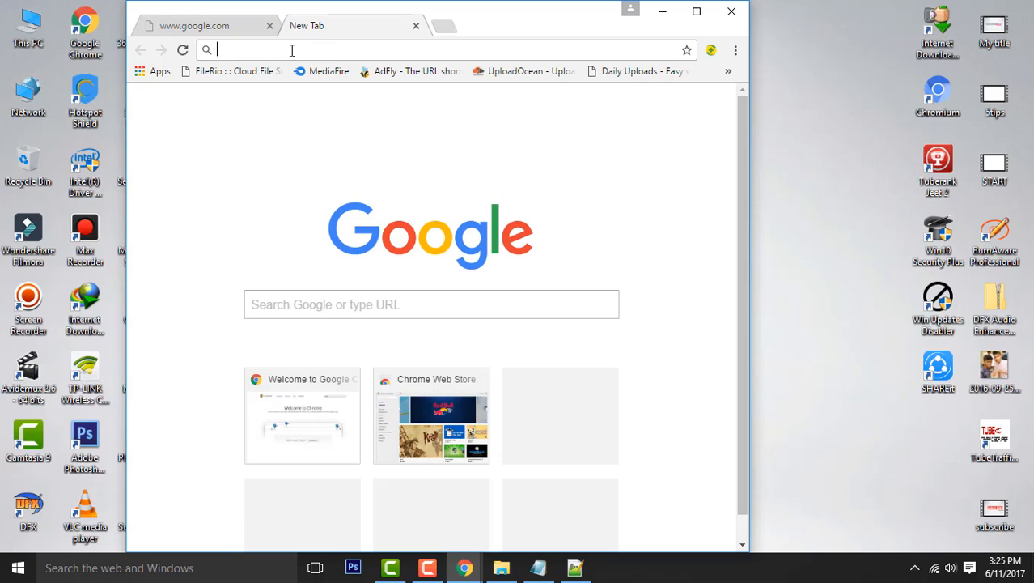
type("facebook.com")
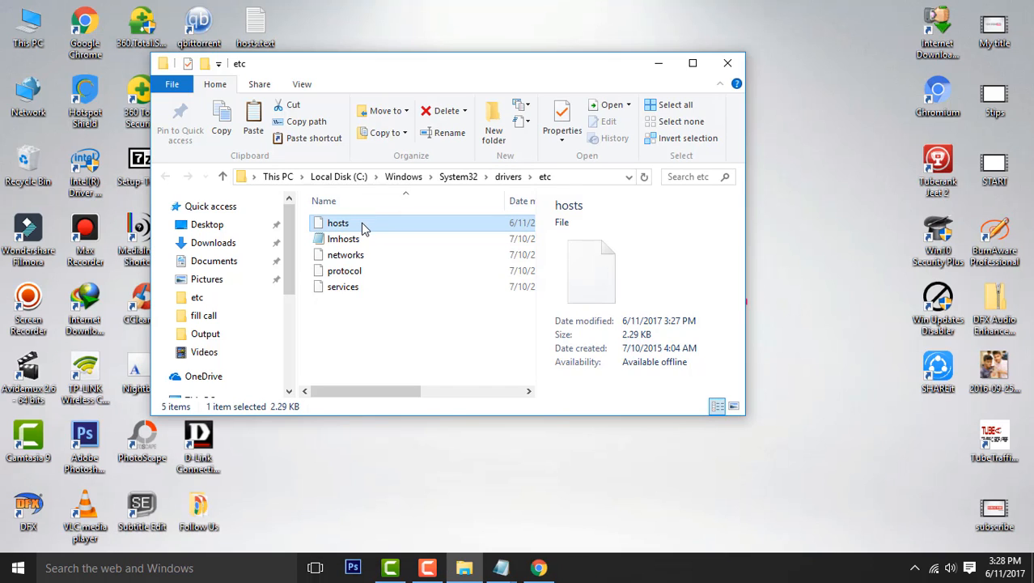
double_click(336, 223)
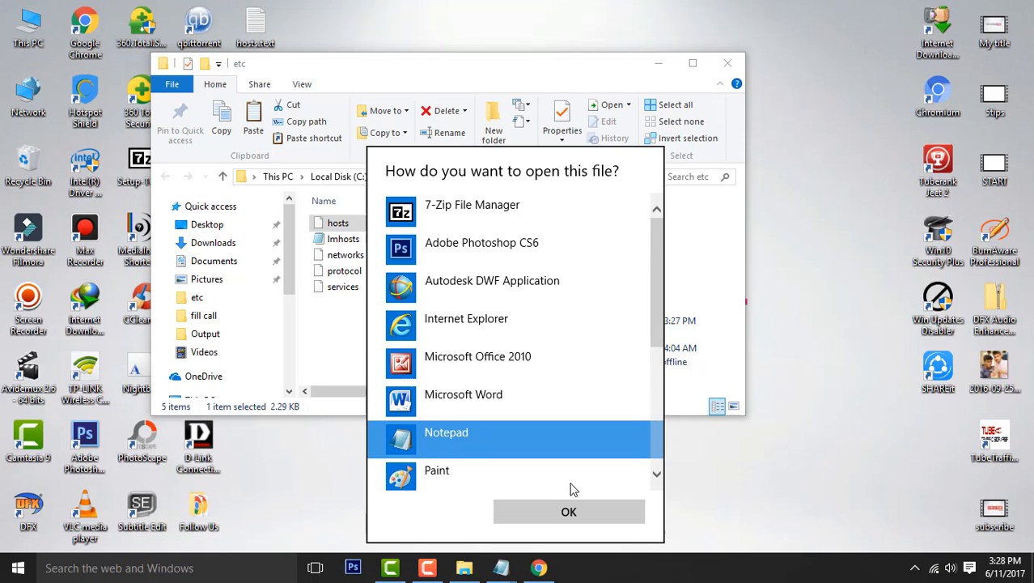
left_click(568, 511)
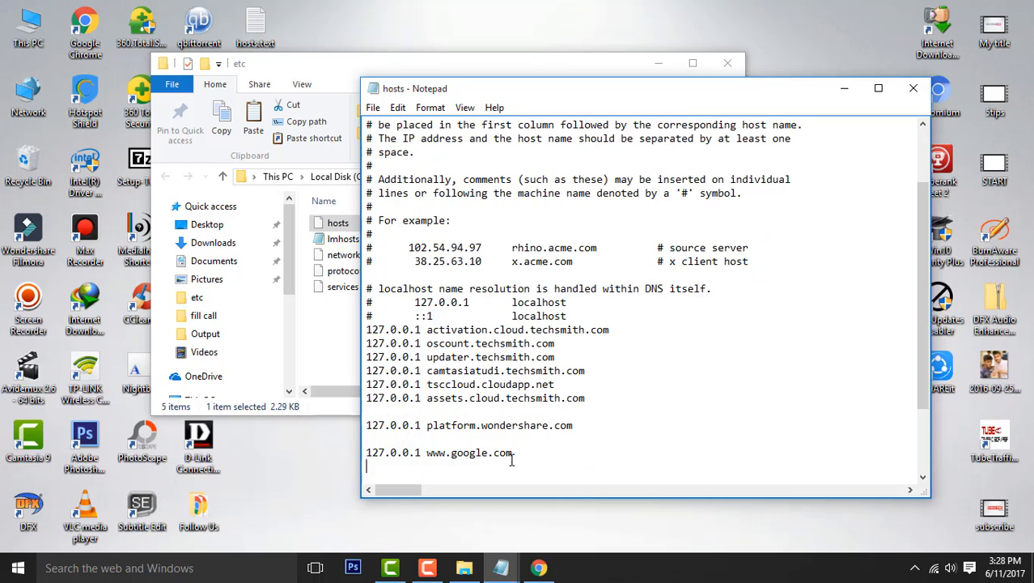
left_click(372, 107)
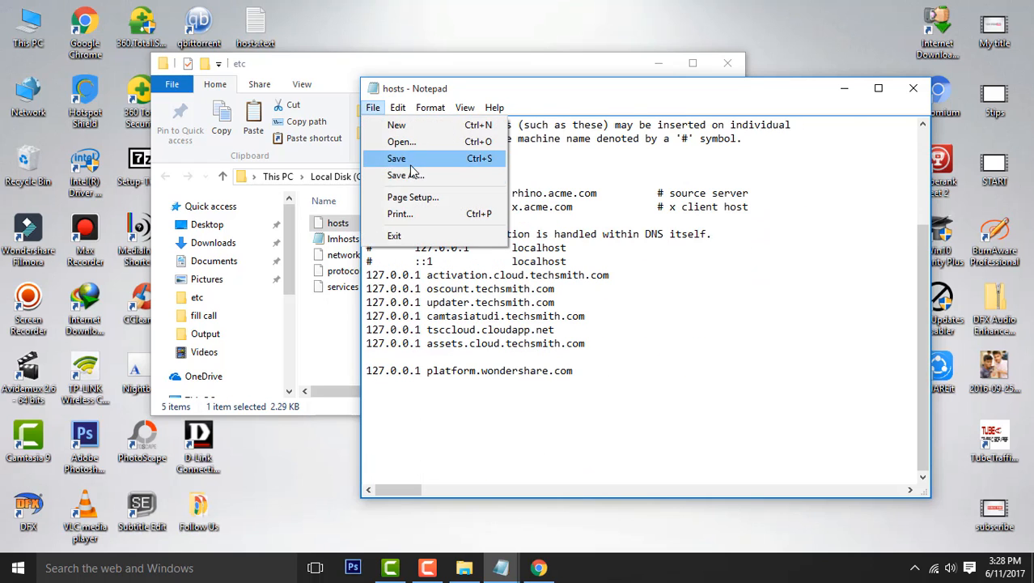
left_click(396, 159)
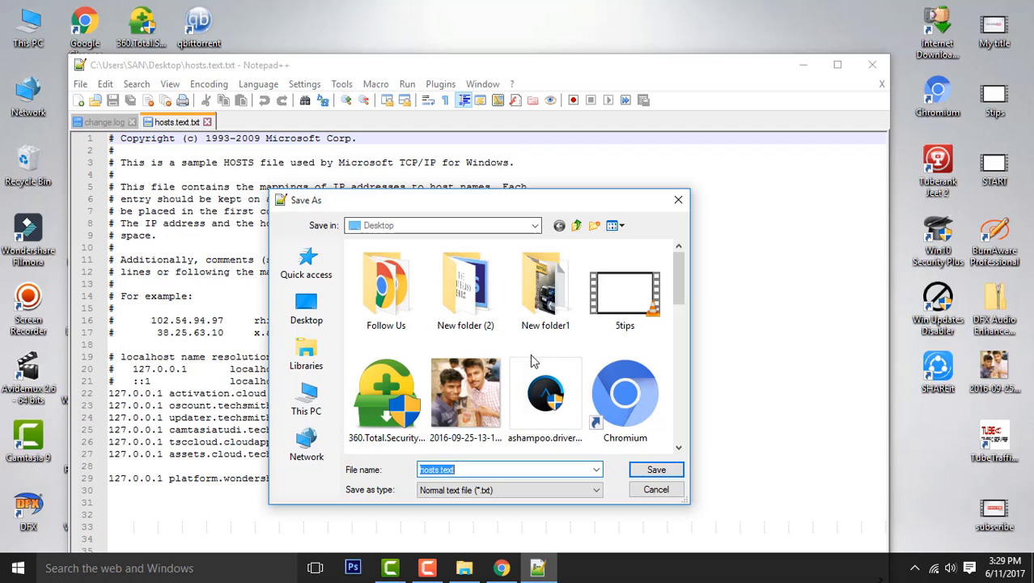
Save the edited copy to the desktop as extensionless 'hosts' and copy it into etc, replacing the system file
left_click(655, 469)
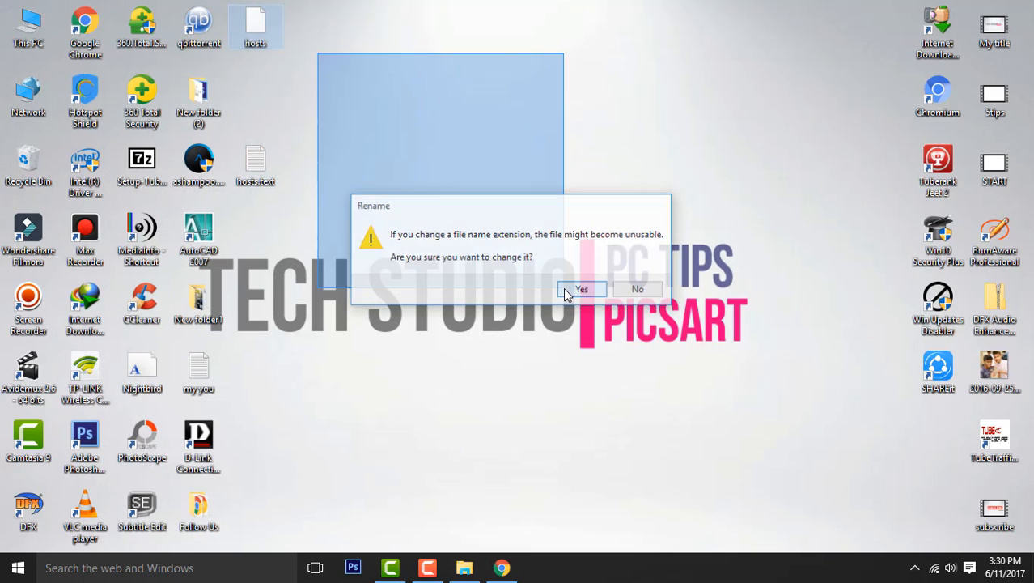
left_click(581, 288)
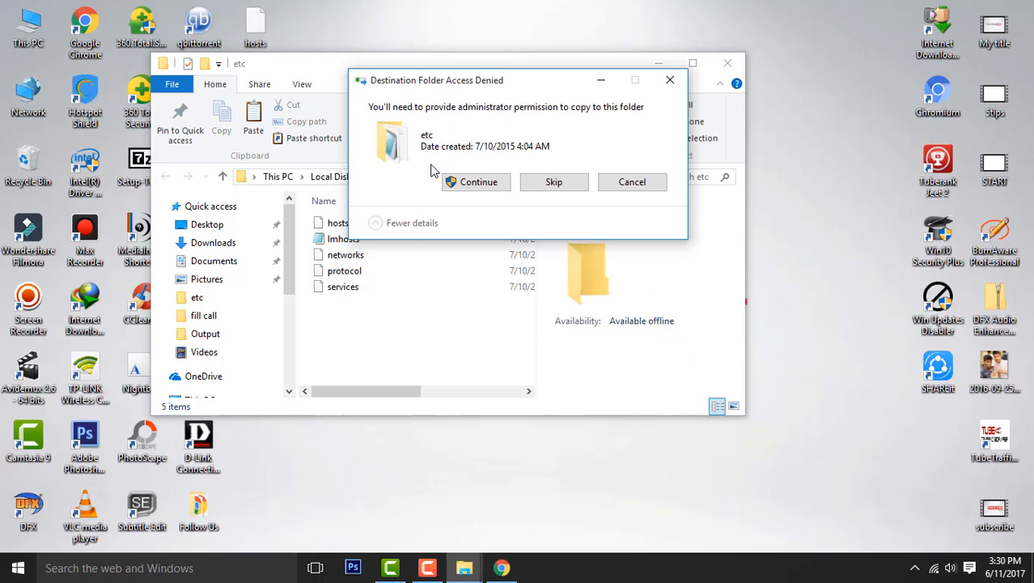
left_click(502, 567)
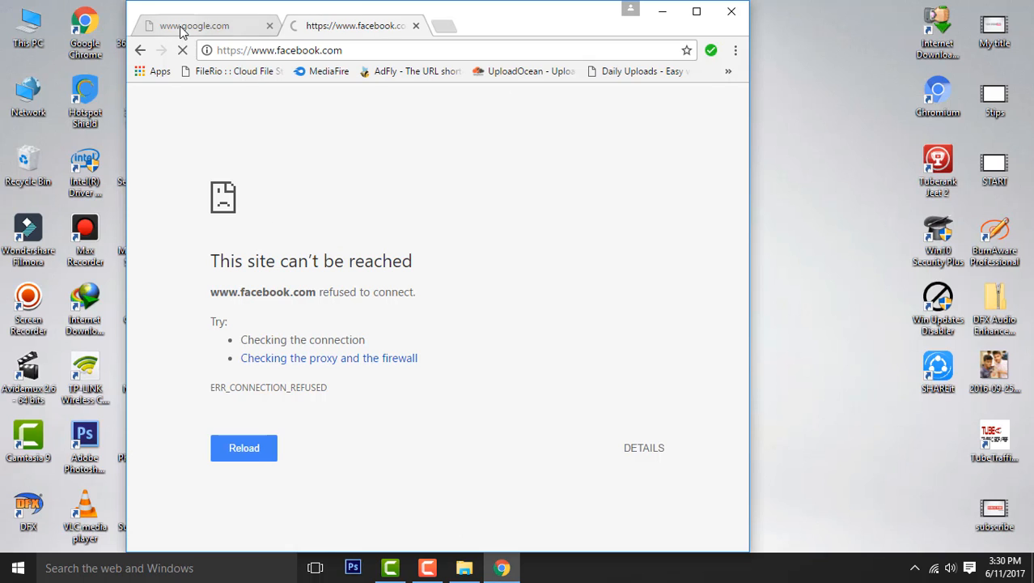